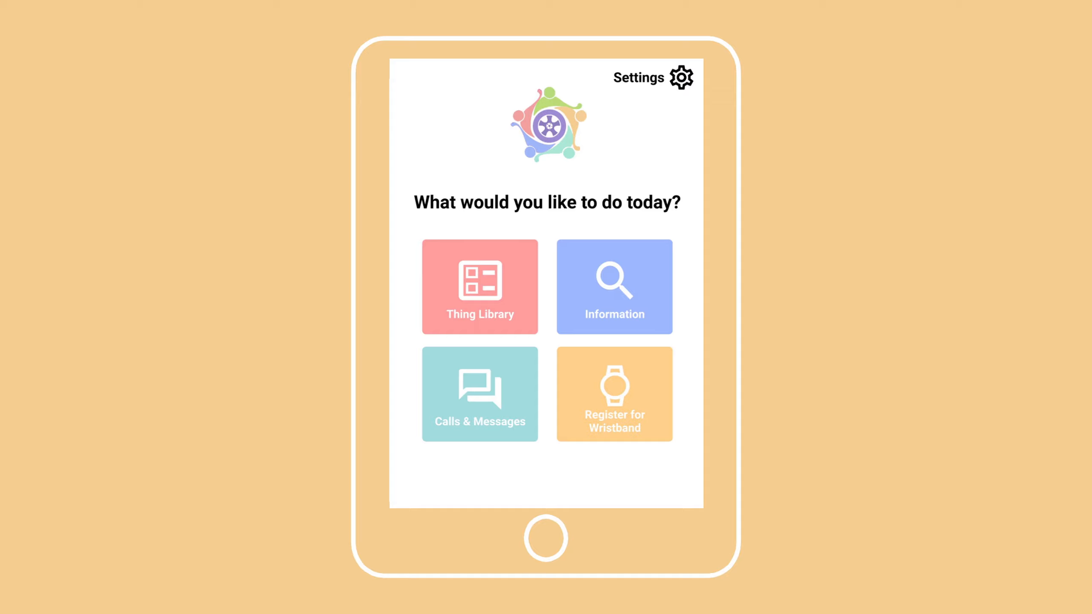
Step: Register for a free wristband and reach the Thank you confirmation that a volunteer will bring it
click(613, 393)
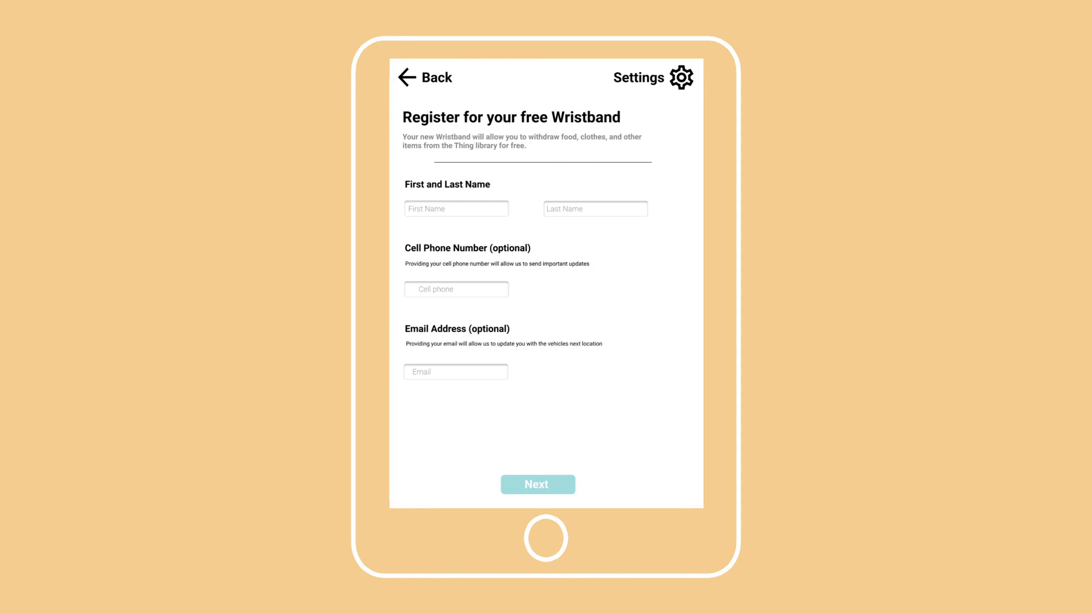
click(536, 484)
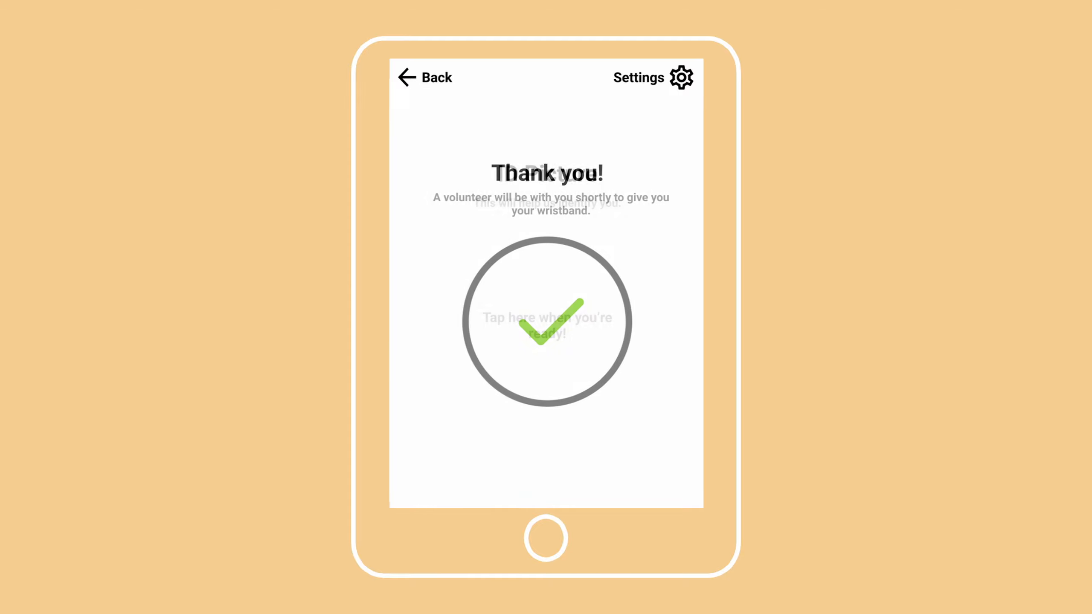
click(548, 321)
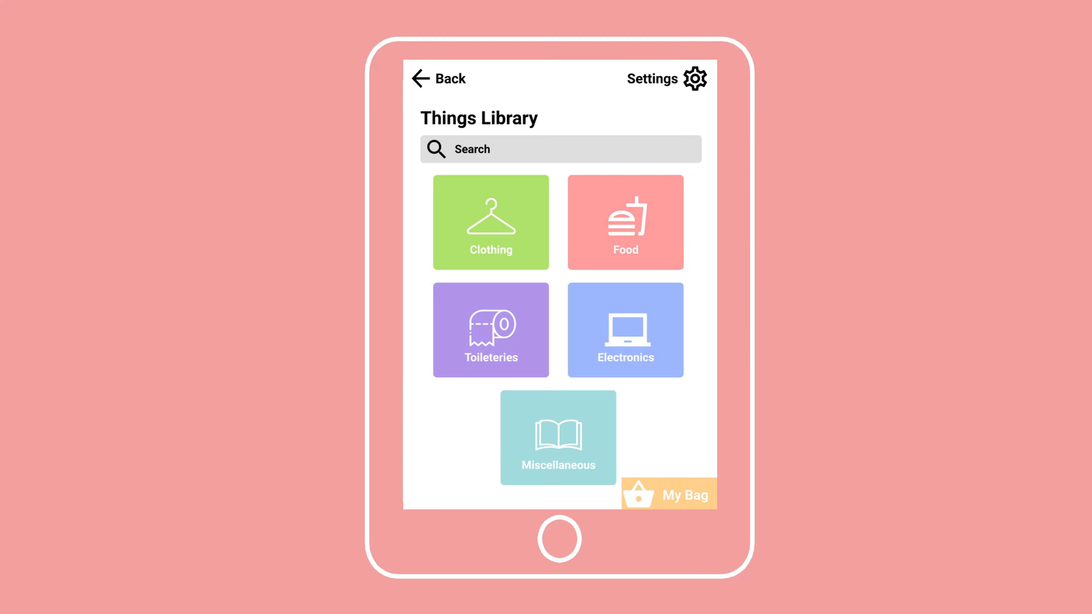
Step: View the Things Library with its Clothing, Food, Toiletries, Electronics and Miscellaneous tiles
click(489, 222)
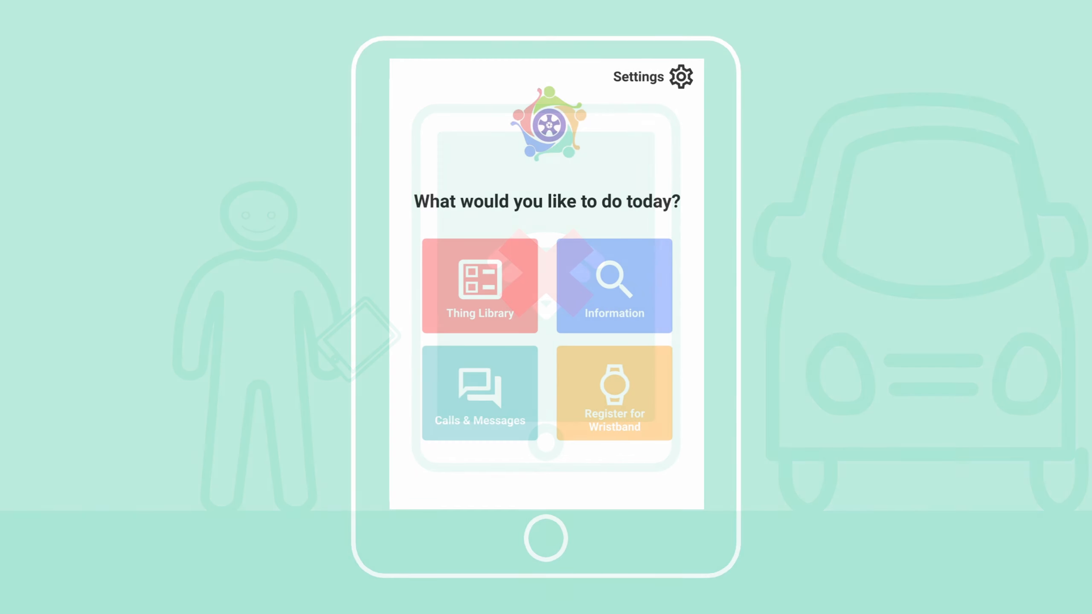
Step: Browse the resource database to Healthcare for the Homeless Network, then start a text conversation
click(613, 286)
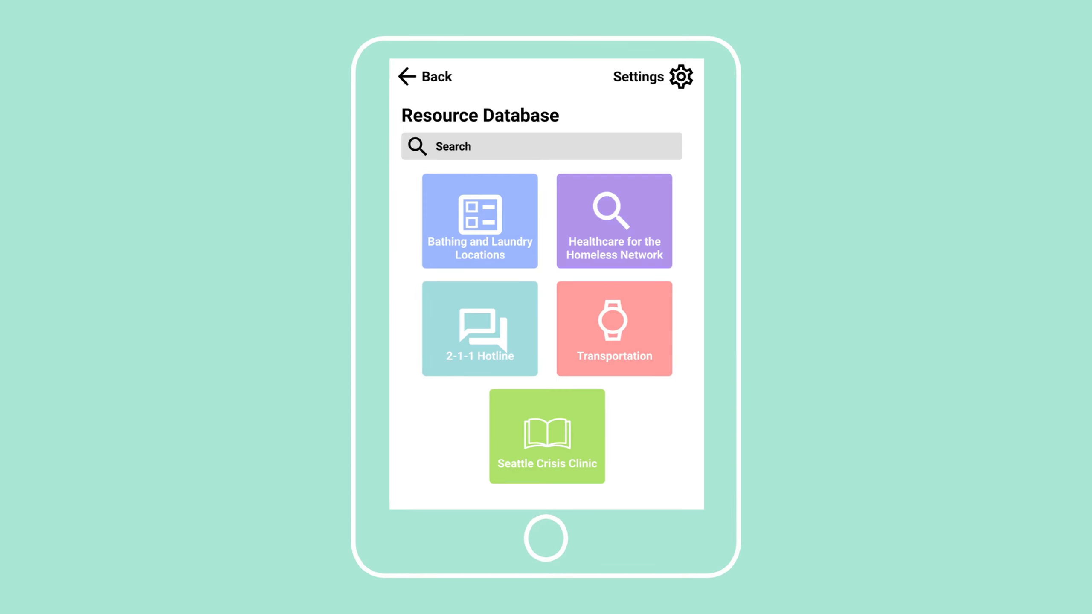
click(613, 221)
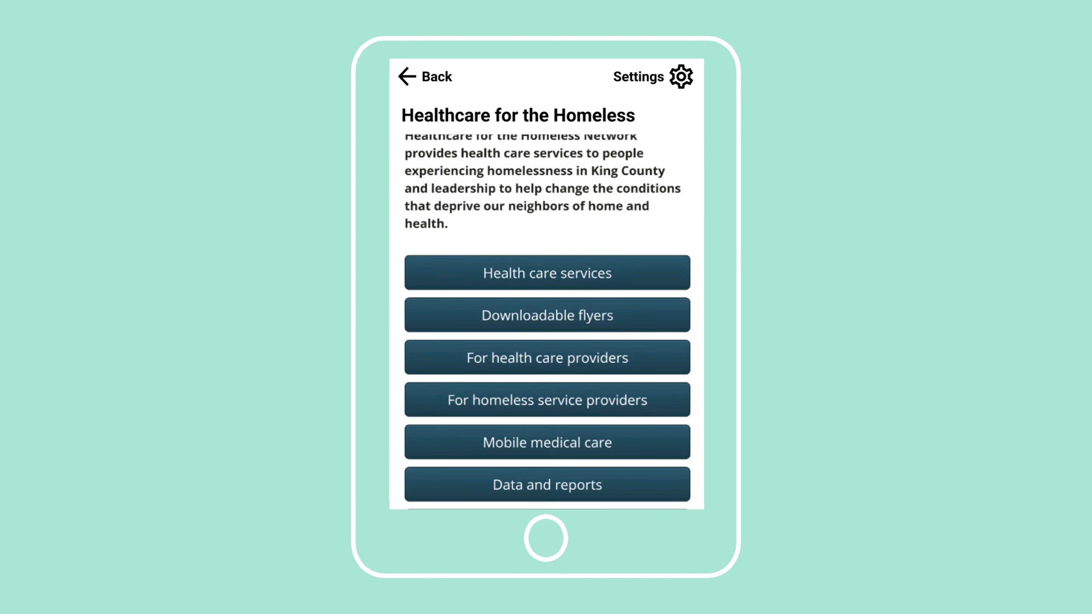
scroll(down, 3)
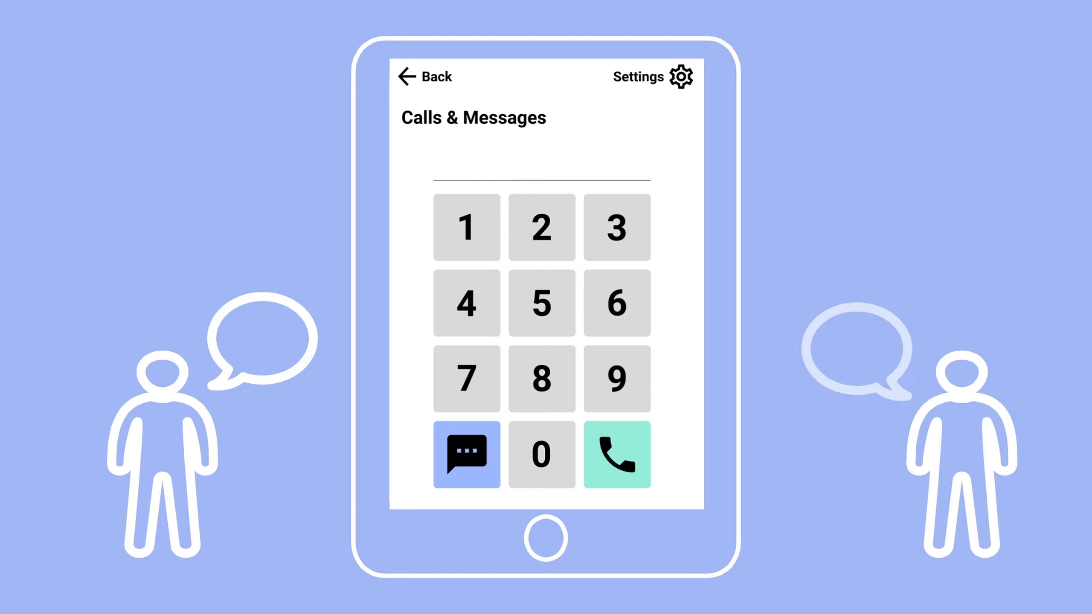
click(464, 453)
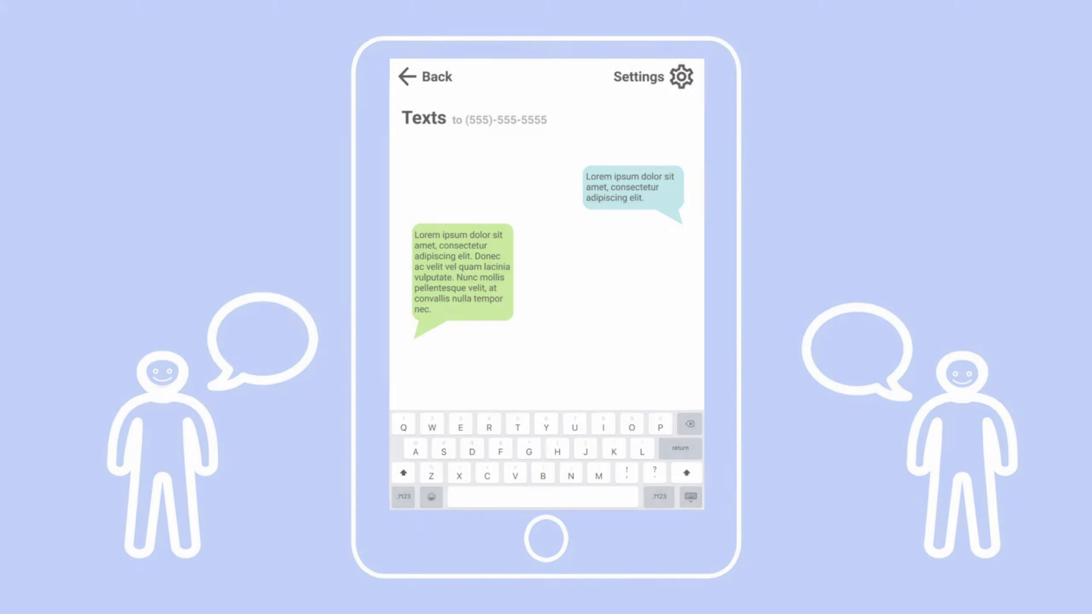